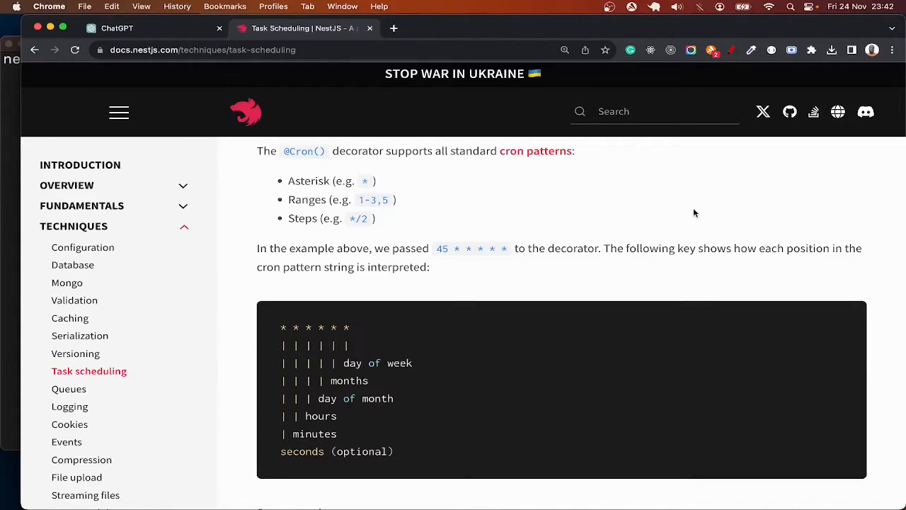
pyautogui.moveTo(691, 219)
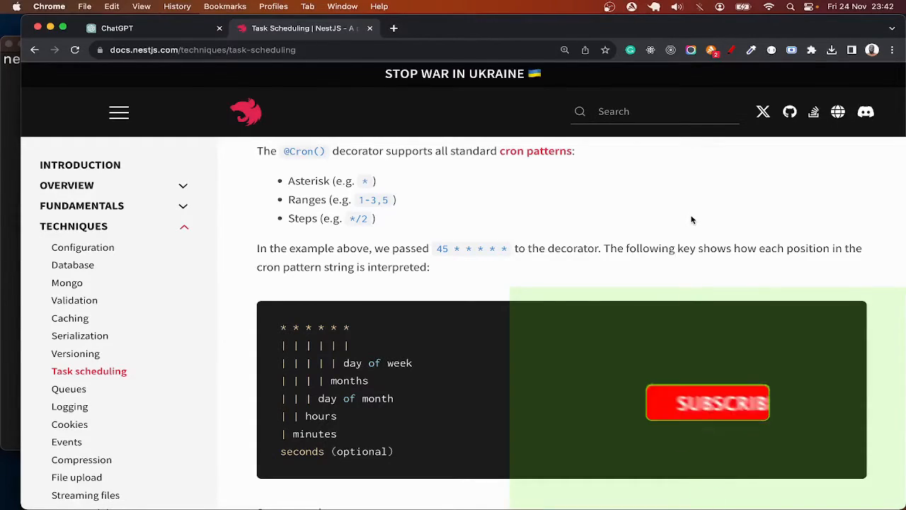
pyautogui.click(708, 402)
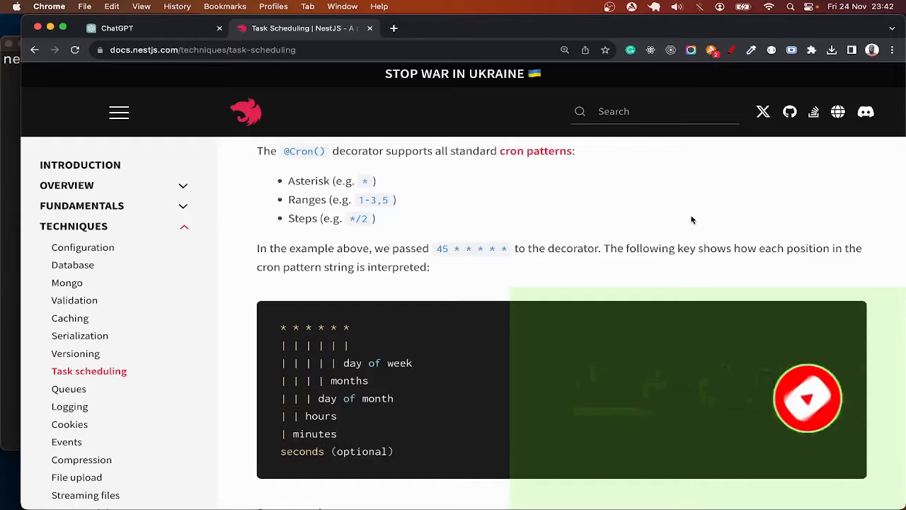
pyautogui.scroll(-3)
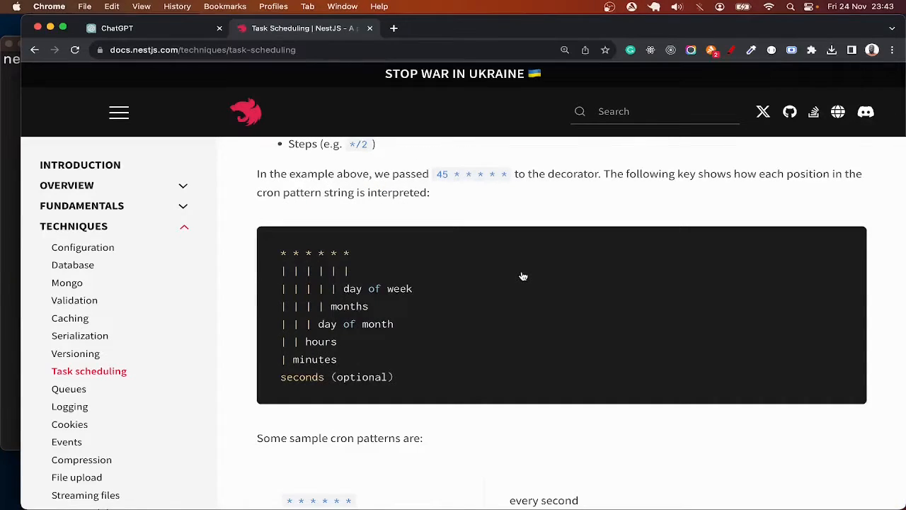
pyautogui.scroll(-3)
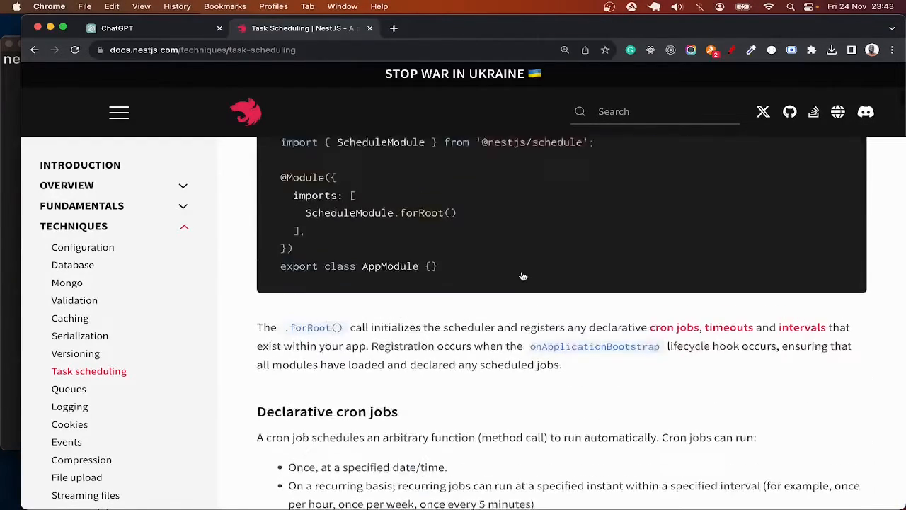
pyautogui.scroll(3)
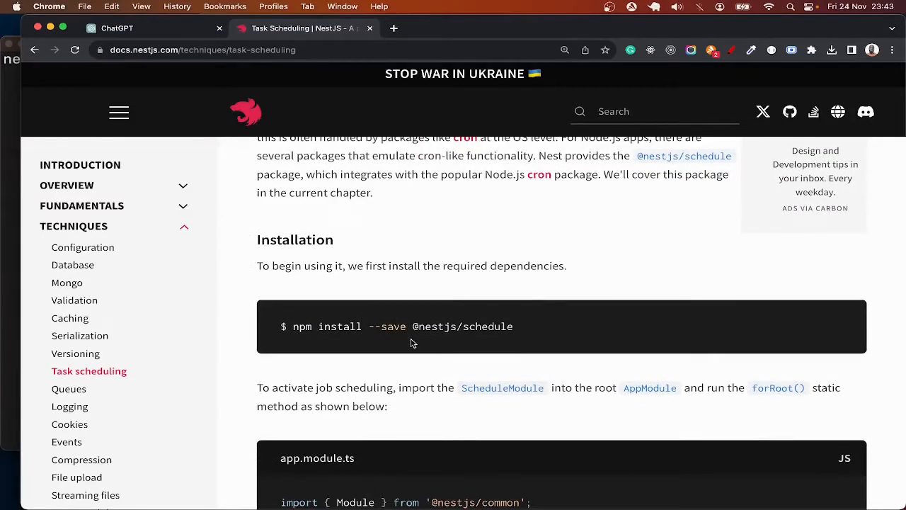
pyautogui.doubleClick(462, 326)
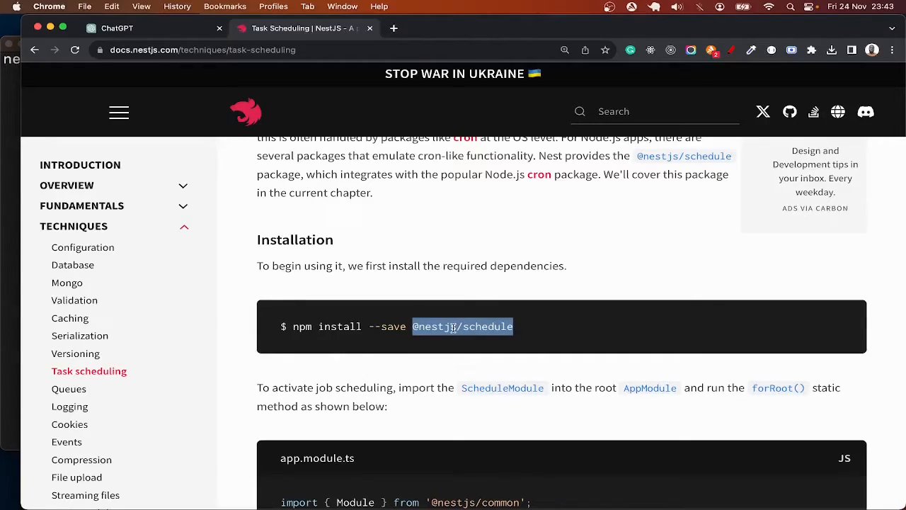
pyautogui.scroll(-3)
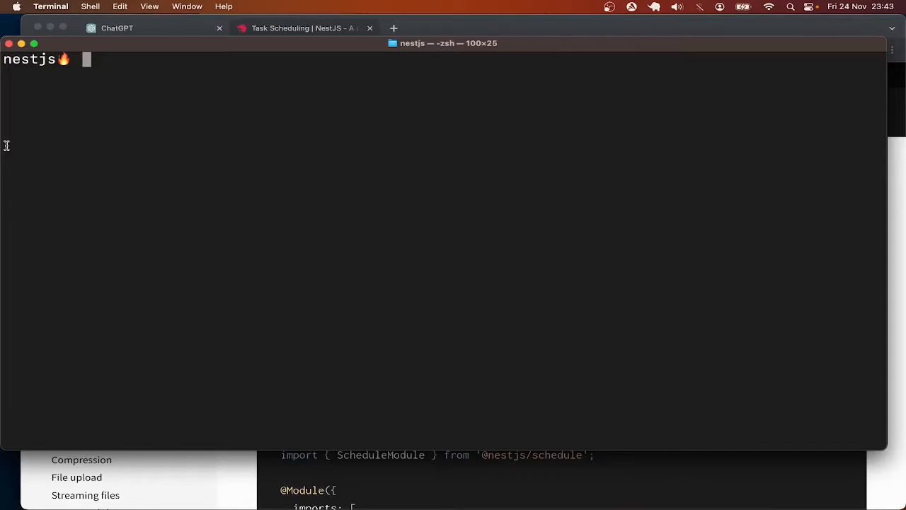
# Scaffold a NestJS project with 'nest new nest-cron' using npm, then 'cd nest-cron' into it
pyautogui.write('nest')
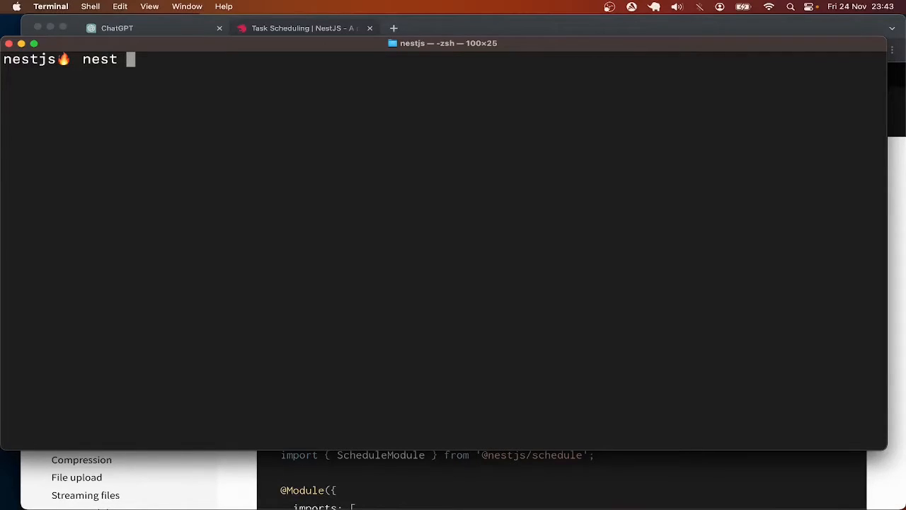
pyautogui.write('new')
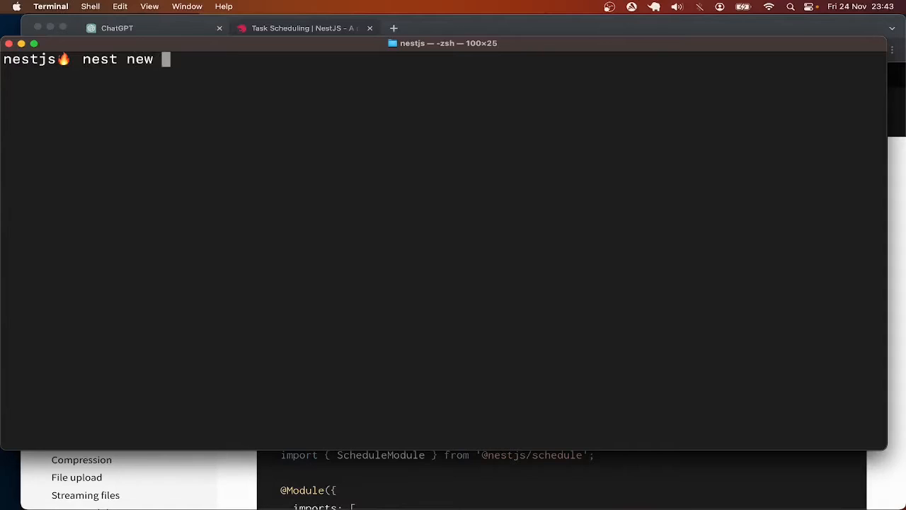
pyautogui.write('nest-cron')
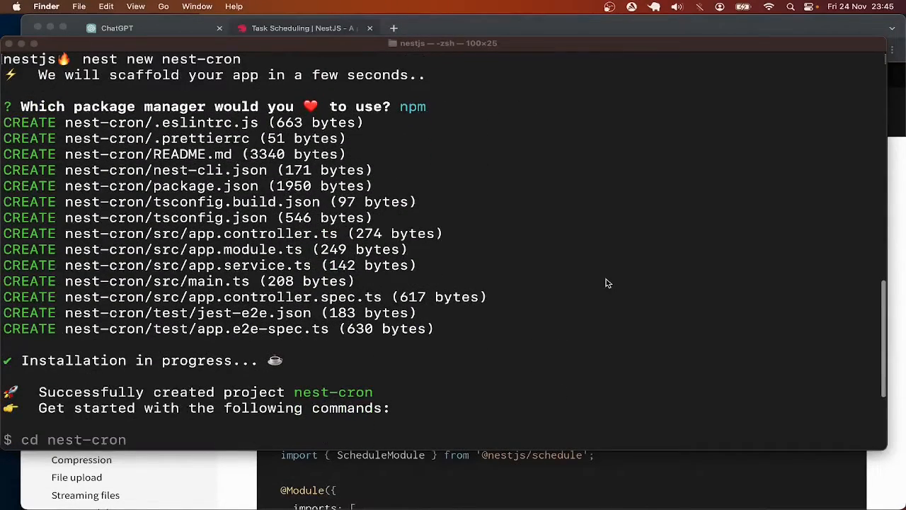
pyautogui.write('cd')
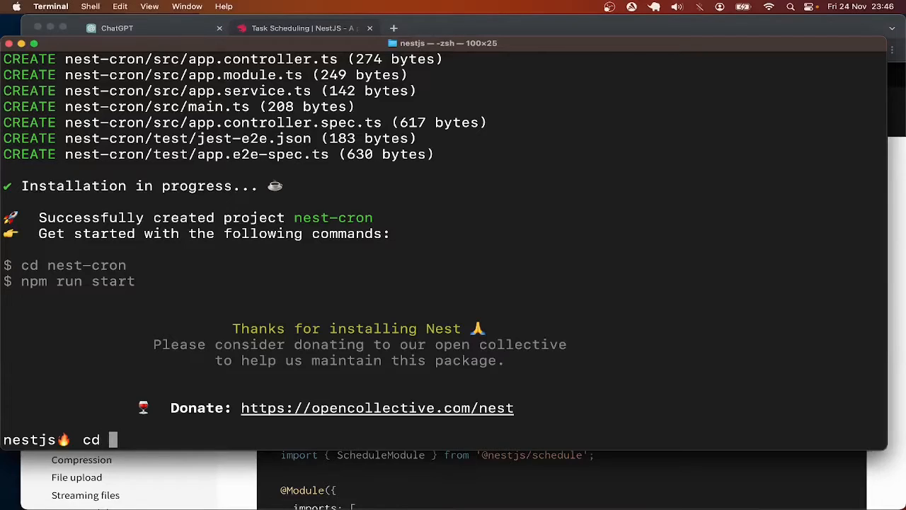
pyautogui.write('nest-cron')
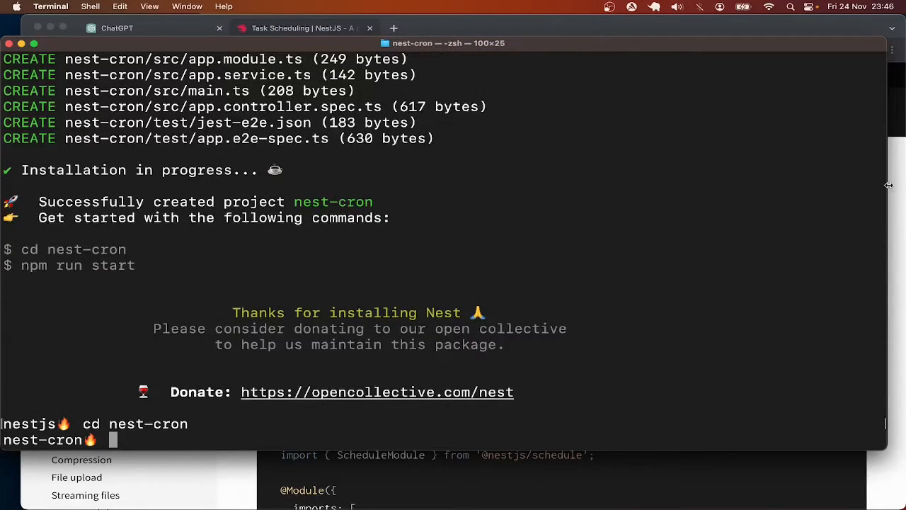
pyautogui.click(300, 28)
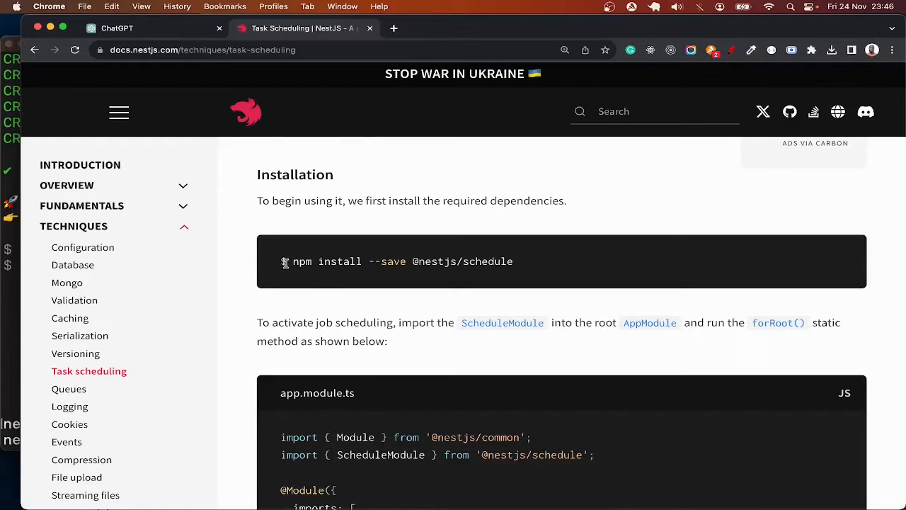
pyautogui.moveTo(309, 266)
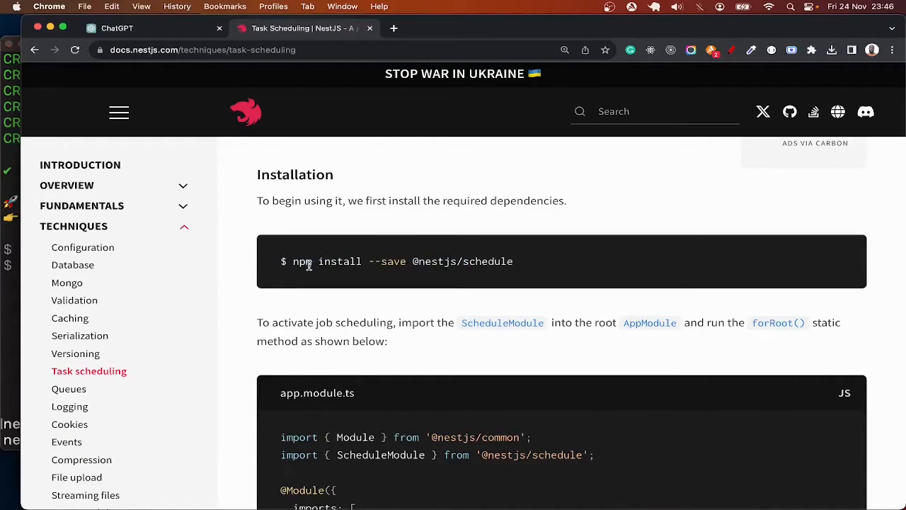
pyautogui.moveTo(293, 260); pyautogui.dragTo(512, 260)
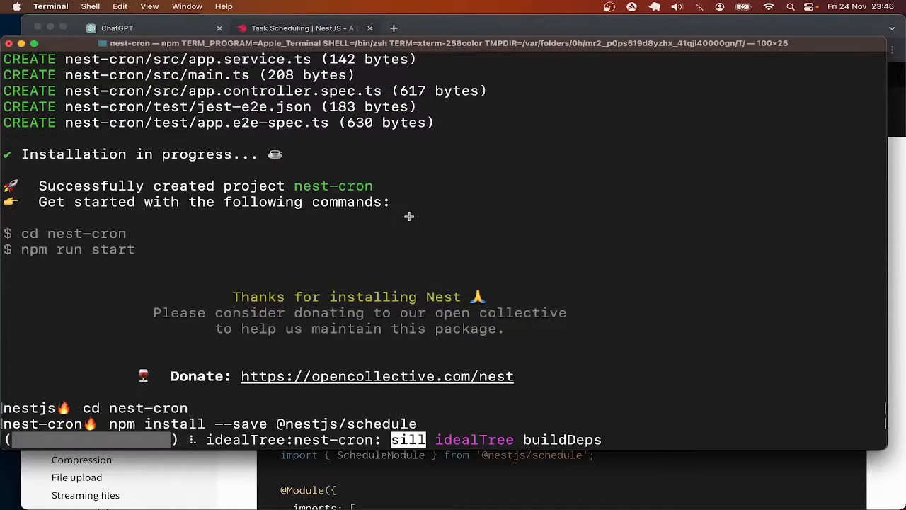
pyautogui.write('cron🔥 c')
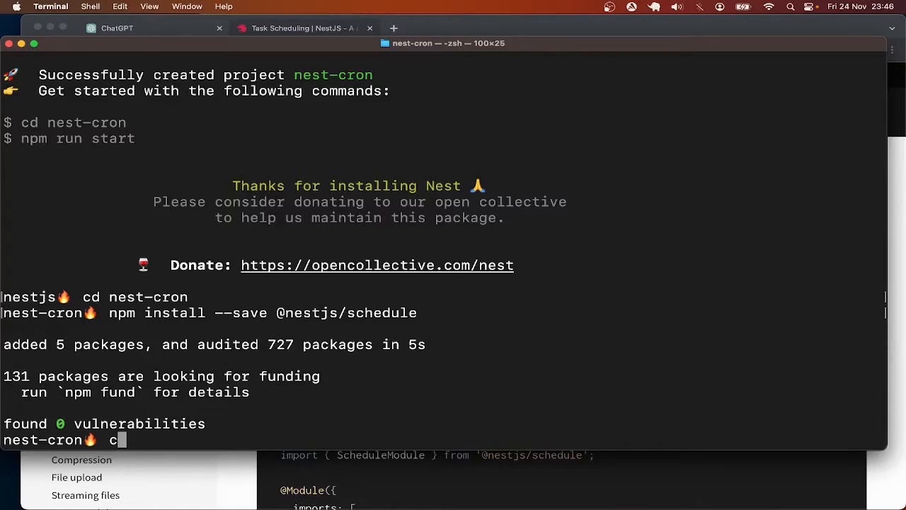
pyautogui.write('ode .')
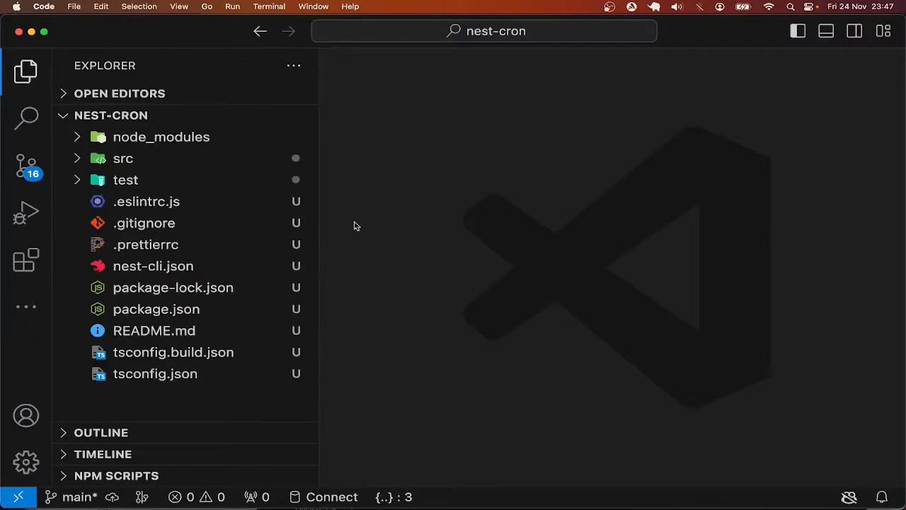
# In src/app.module.ts, import ScheduleModule and register ScheduleModule.forRoot() in imports, saved
pyautogui.click(122, 158)
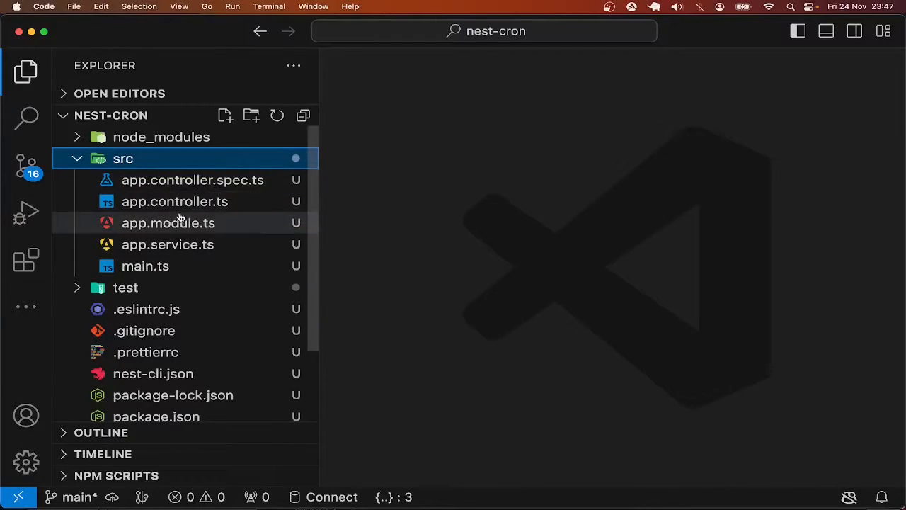
pyautogui.click(167, 222)
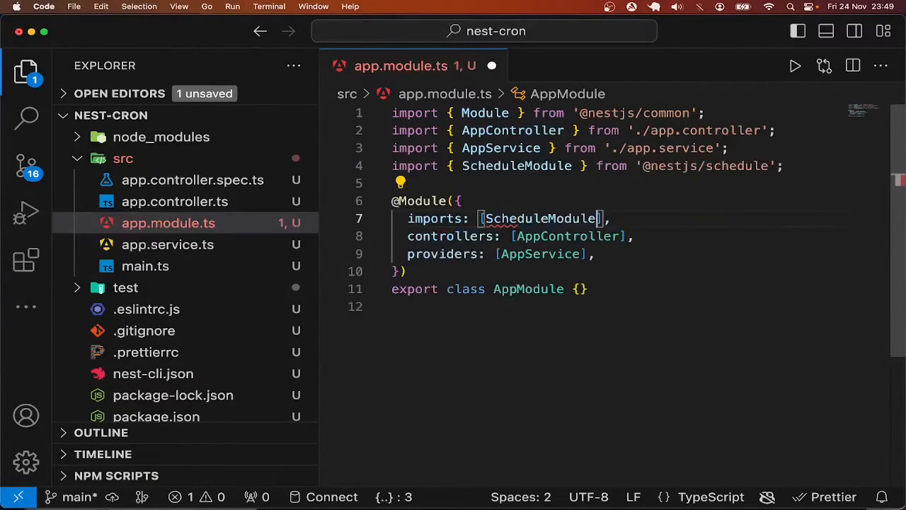
pyautogui.write('.forRoot()')
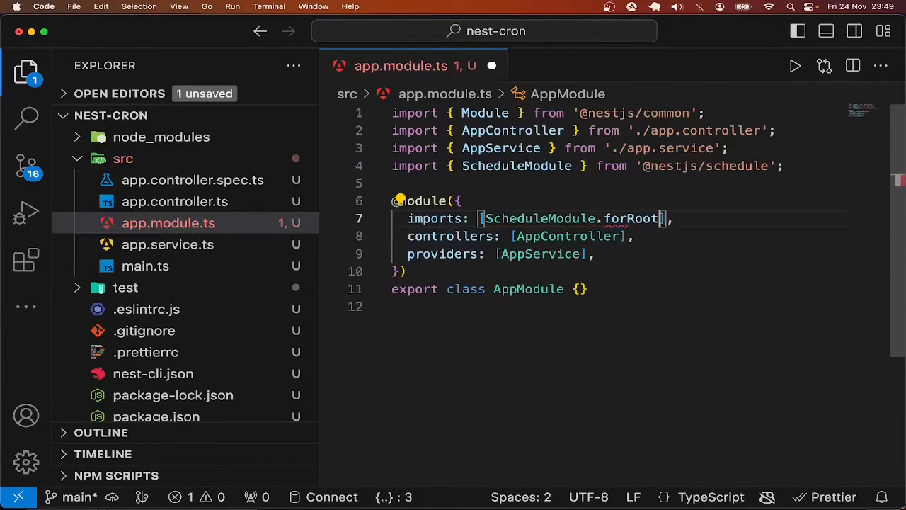
pyautogui.write('()')
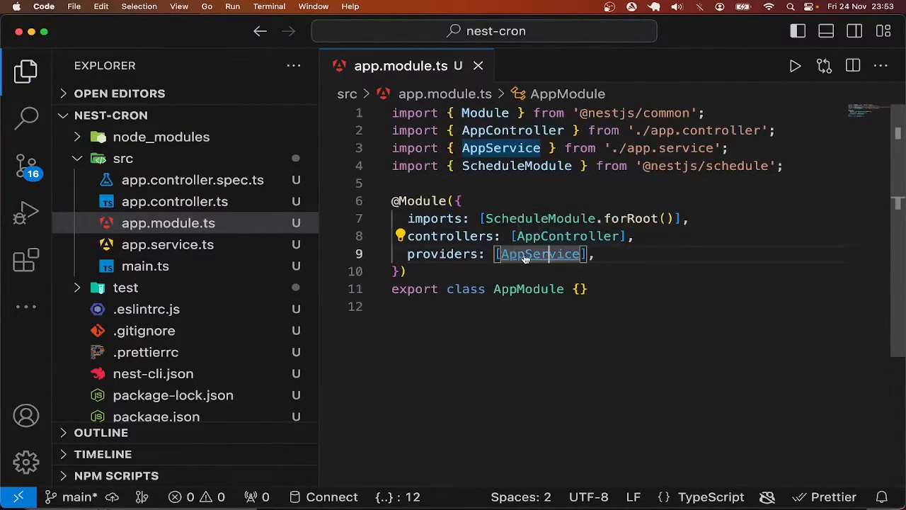
# Leave src/app.service.ts open with blank lines for a method and bring Chrome back to the front
pyautogui.click(168, 244)
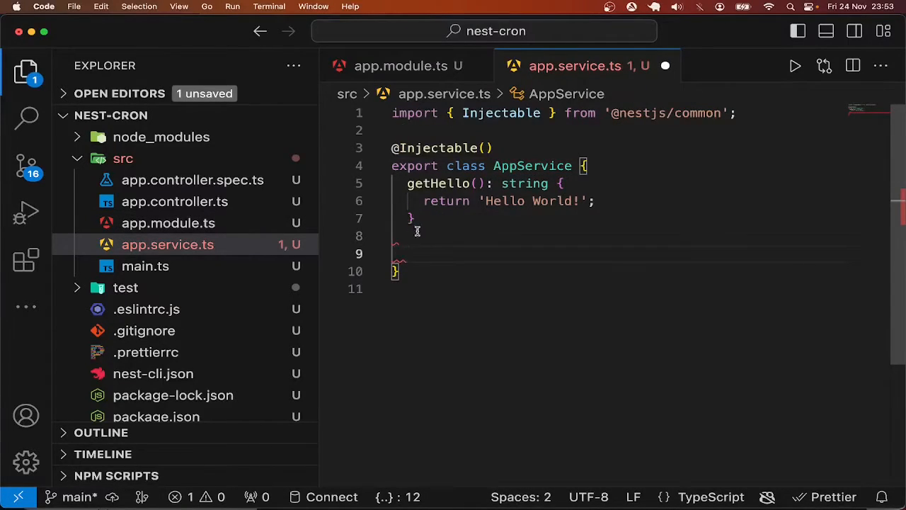
pyautogui.moveTo(351, 492)
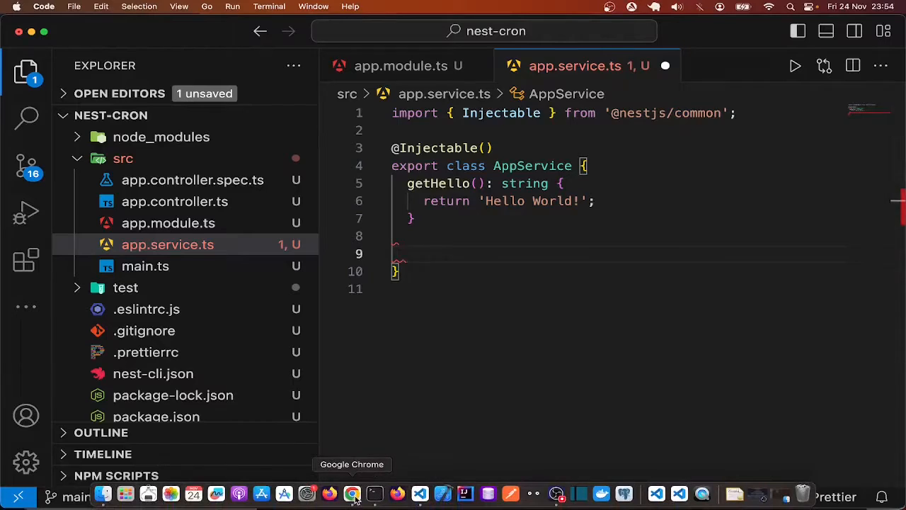
pyautogui.click(351, 493)
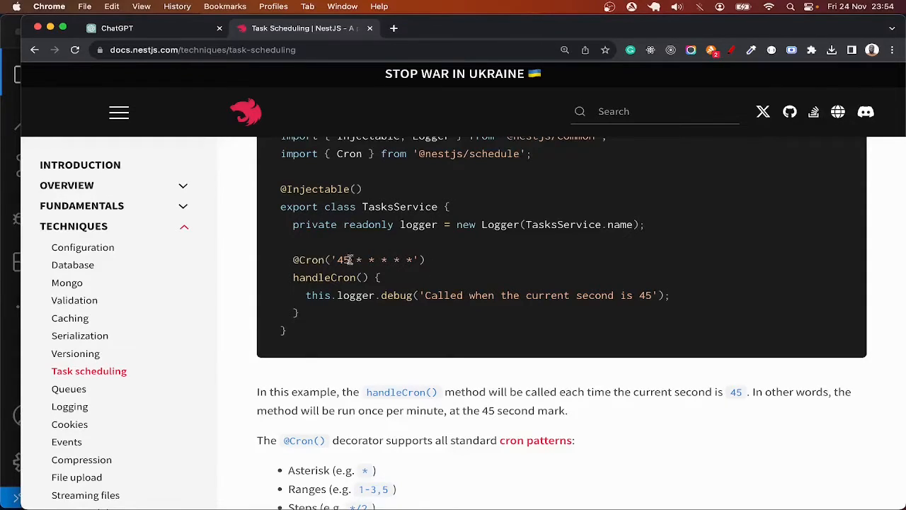
pyautogui.moveTo(337, 259); pyautogui.dragTo(413, 259)
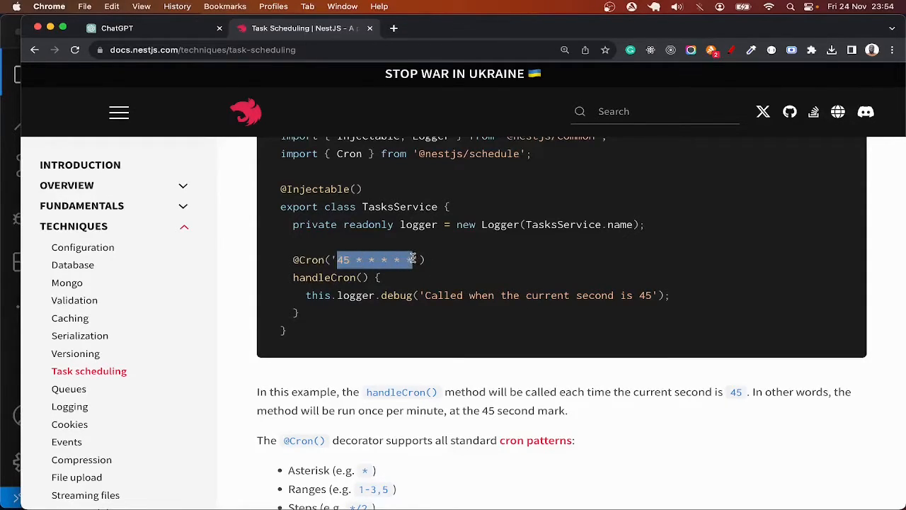
pyautogui.scroll(-3)
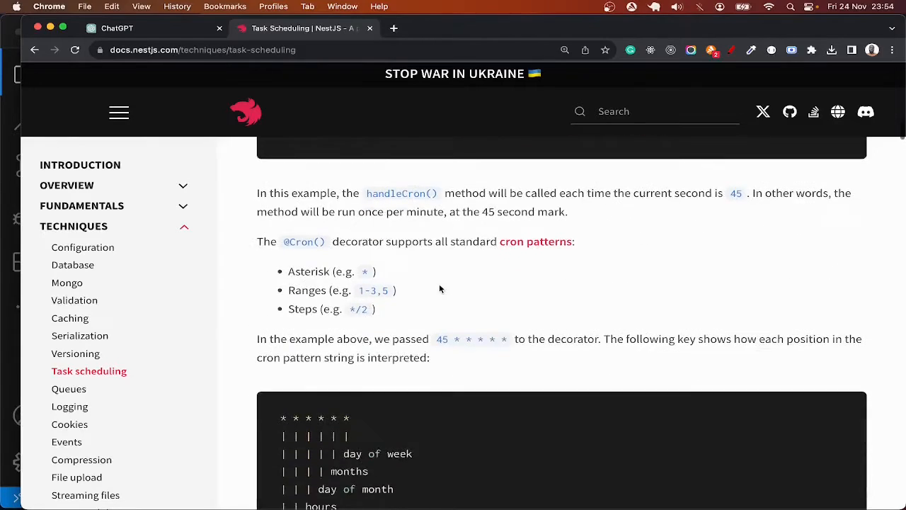
pyautogui.scroll(-3)
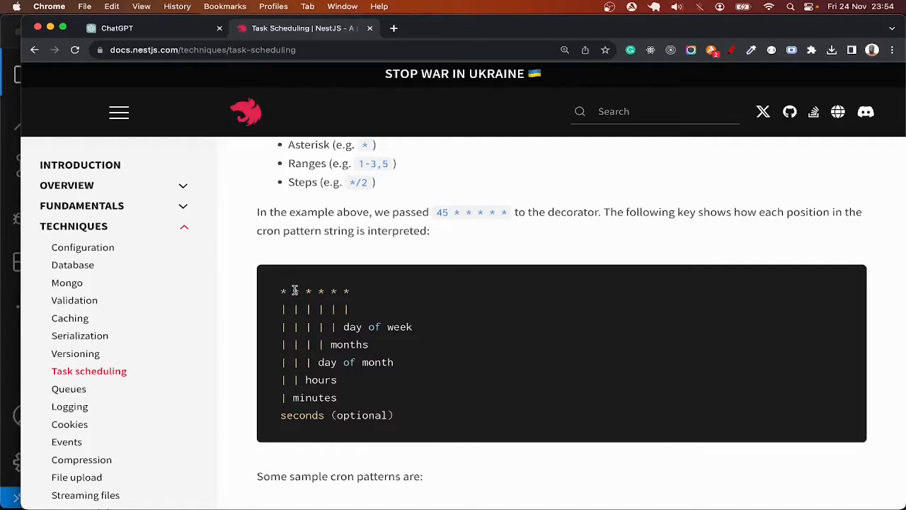
pyautogui.moveTo(308, 311)
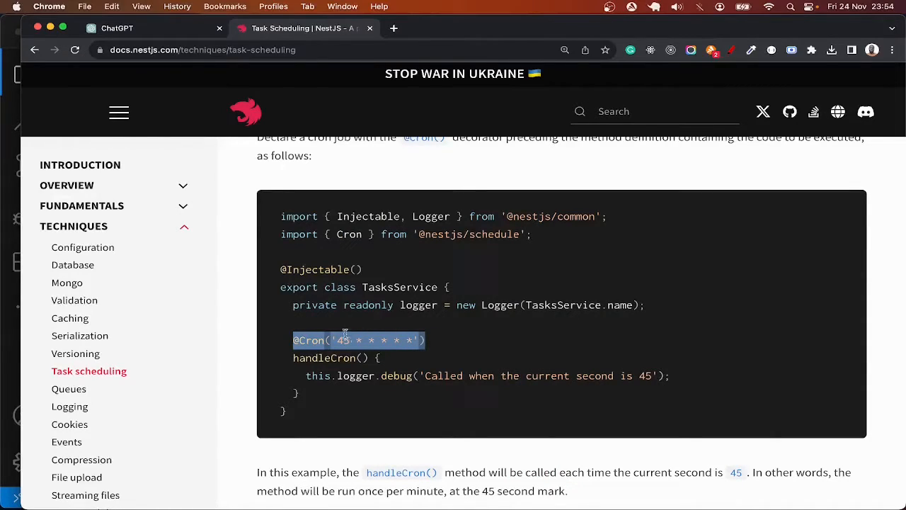
pyautogui.doubleClick(343, 339)
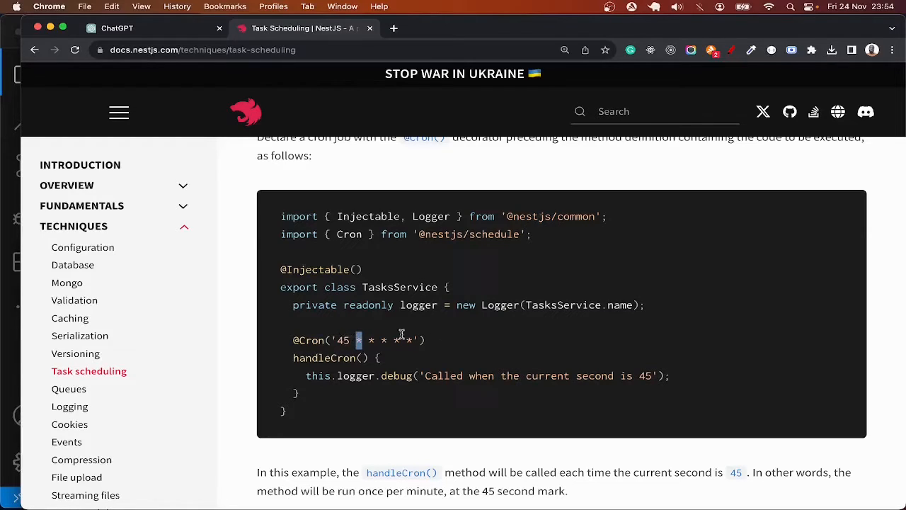
# Copy the CronExpression.EVERY_30_SECONDS handleCron example and paste it into app.service.ts
pyautogui.scroll(-3)
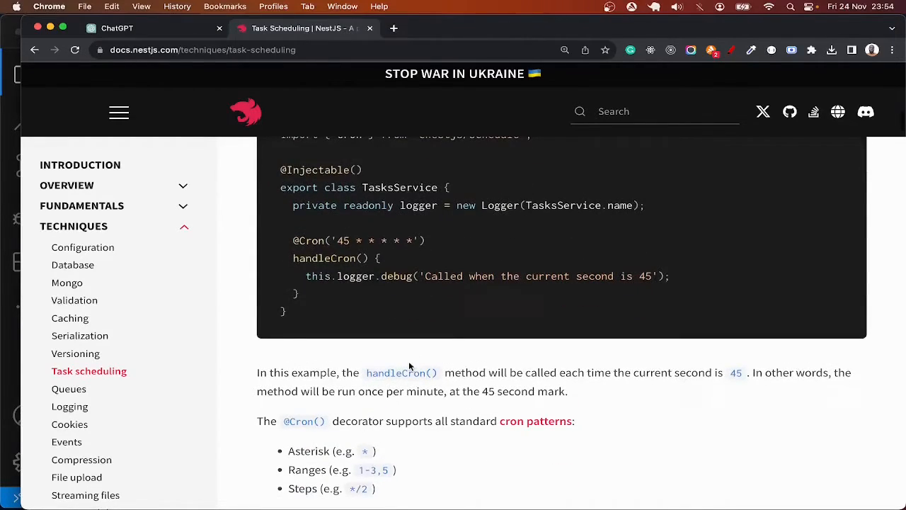
pyautogui.scroll(-3)
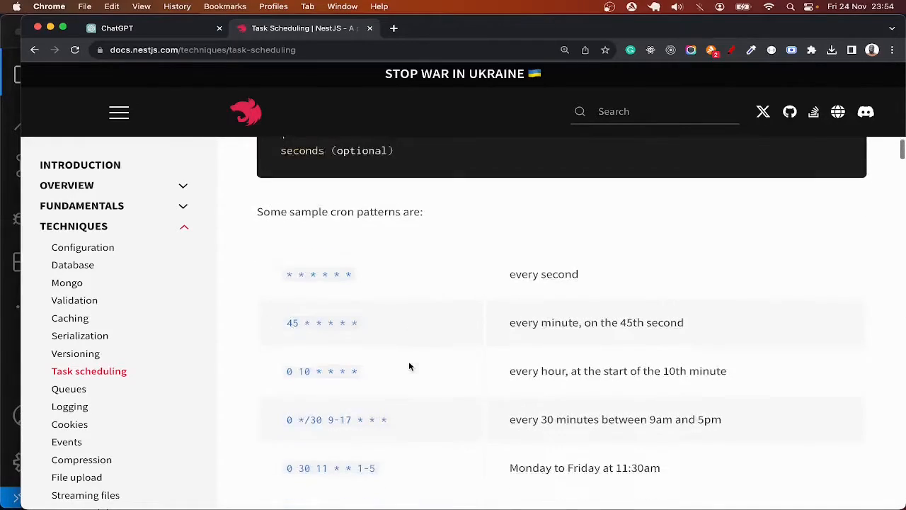
pyautogui.scroll(-3)
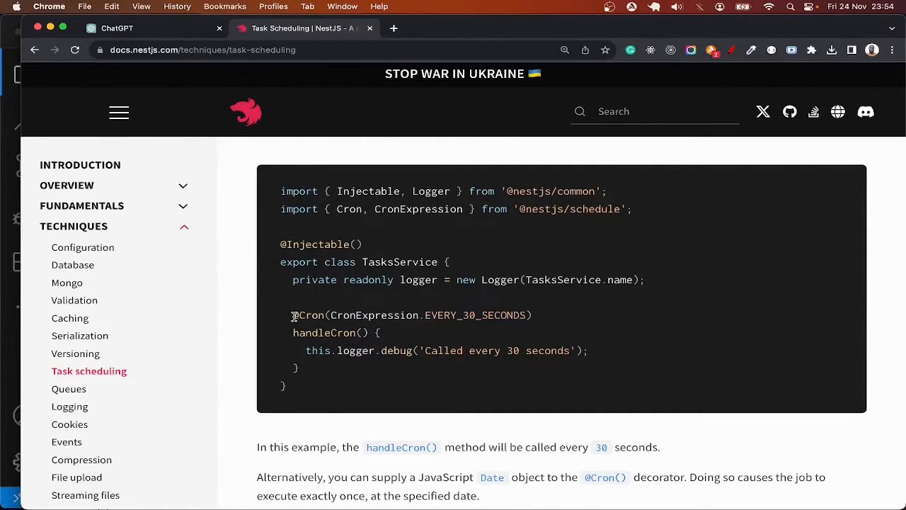
pyautogui.moveTo(293, 315); pyautogui.dragTo(298, 368)
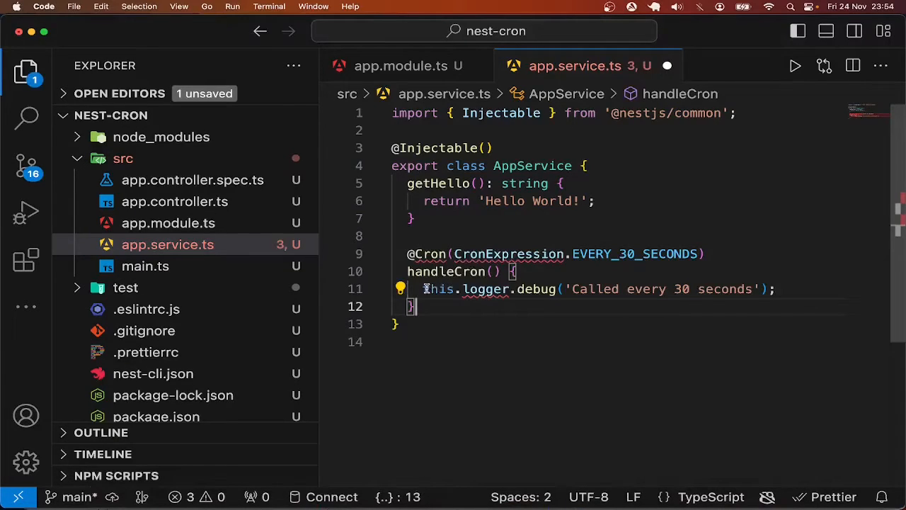
# Replace the this.logger.debug line in handleCron with a console.log('exec') call
pyautogui.moveTo(424, 289); pyautogui.dragTo(777, 289)
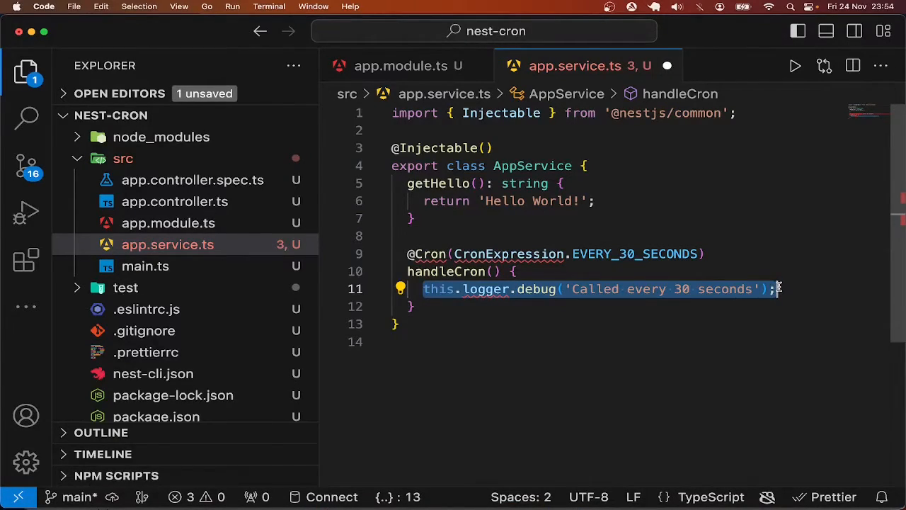
pyautogui.write('console')
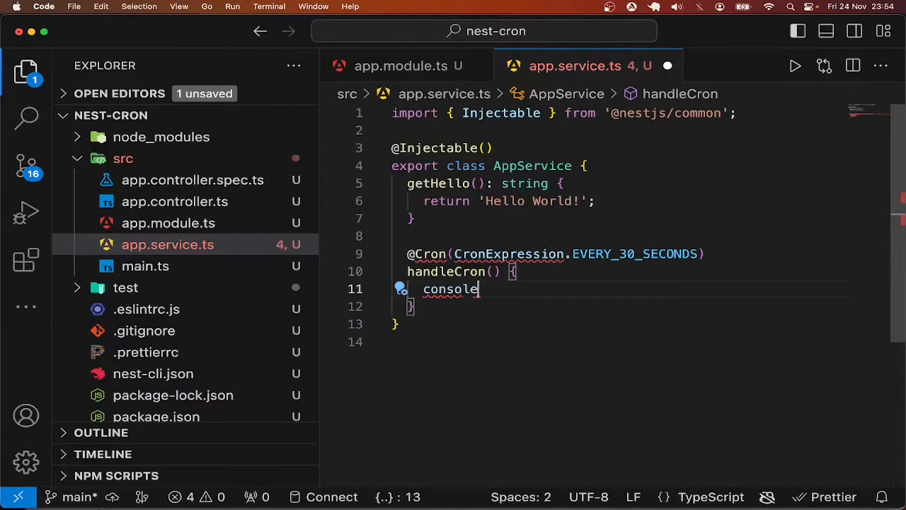
pyautogui.write('.log(')
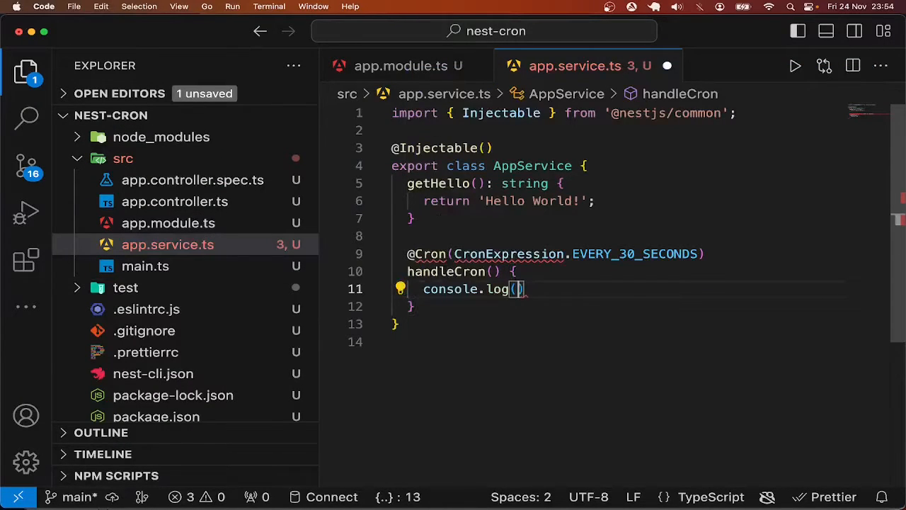
pyautogui.write("'exec'")
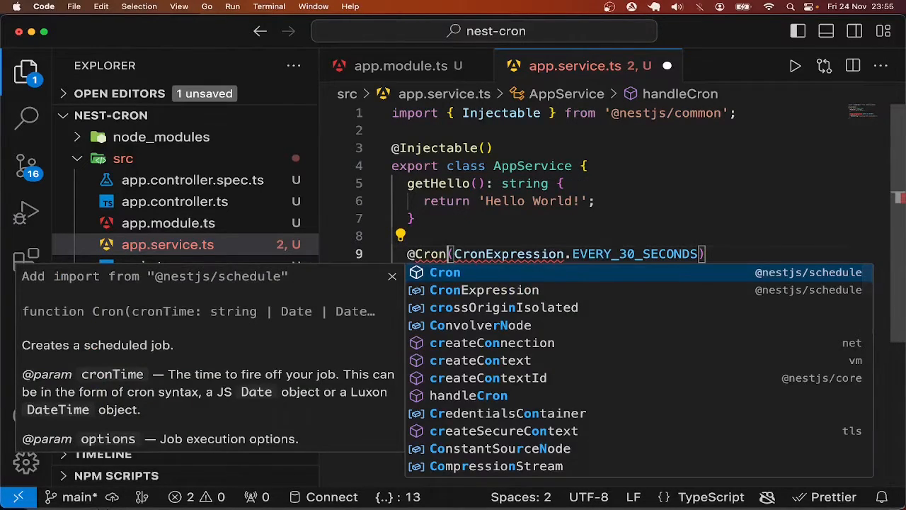
# Auto-import Cron, switch to CronExpression.EVERY_5_SECONDS, and log 'executing....', then save
pyautogui.click(444, 272)
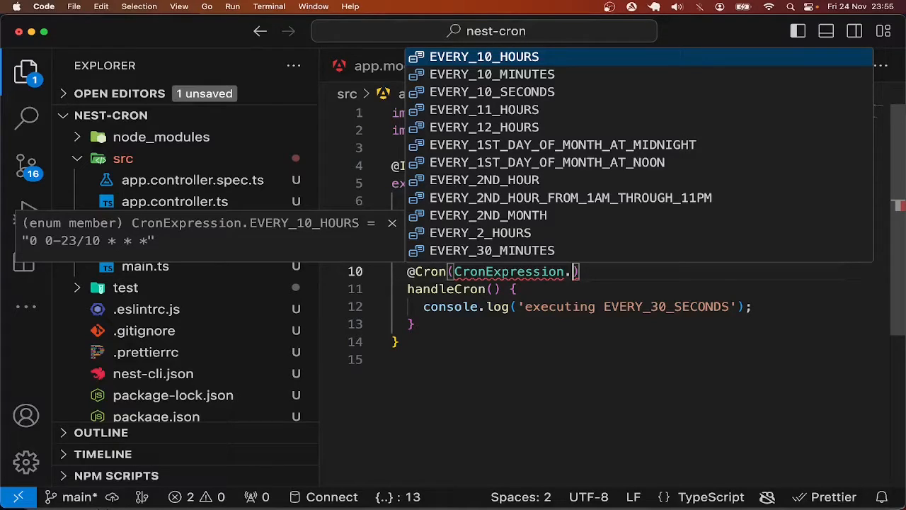
pyautogui.write('EVERY_SE')
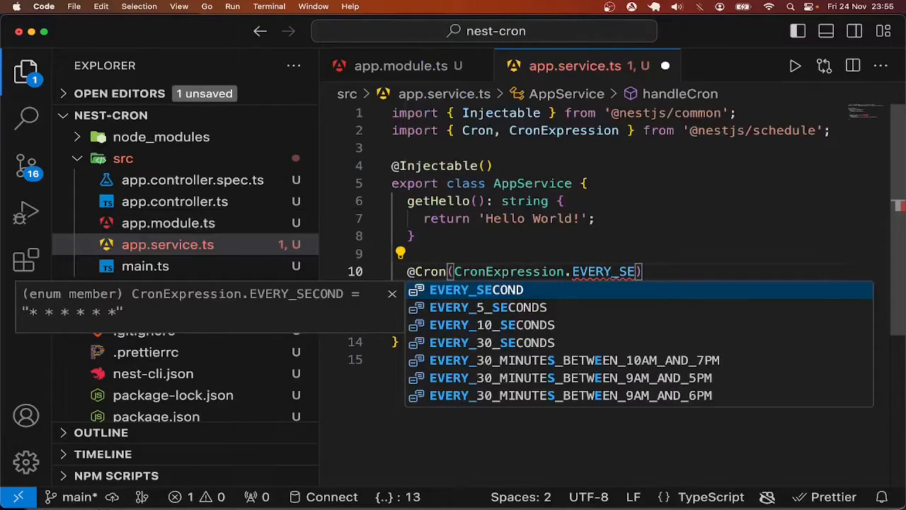
pyautogui.click(490, 307)
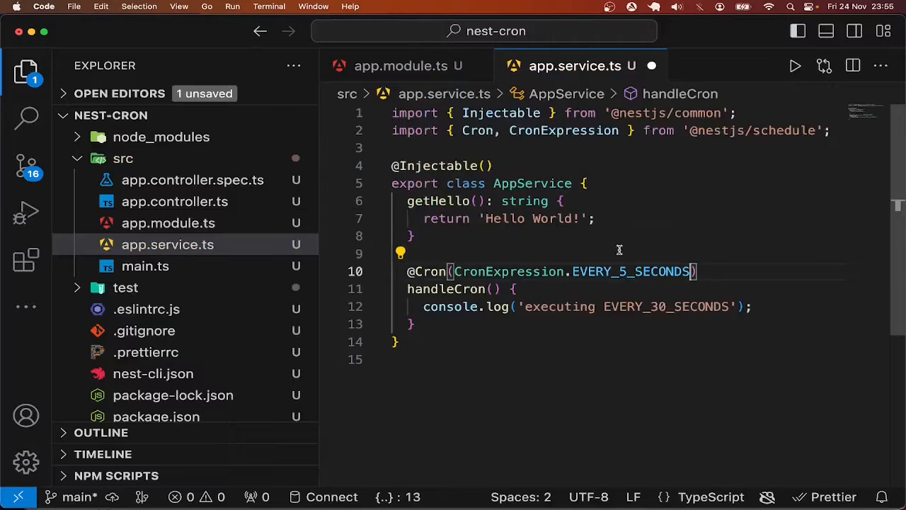
pyautogui.doubleClick(666, 305)
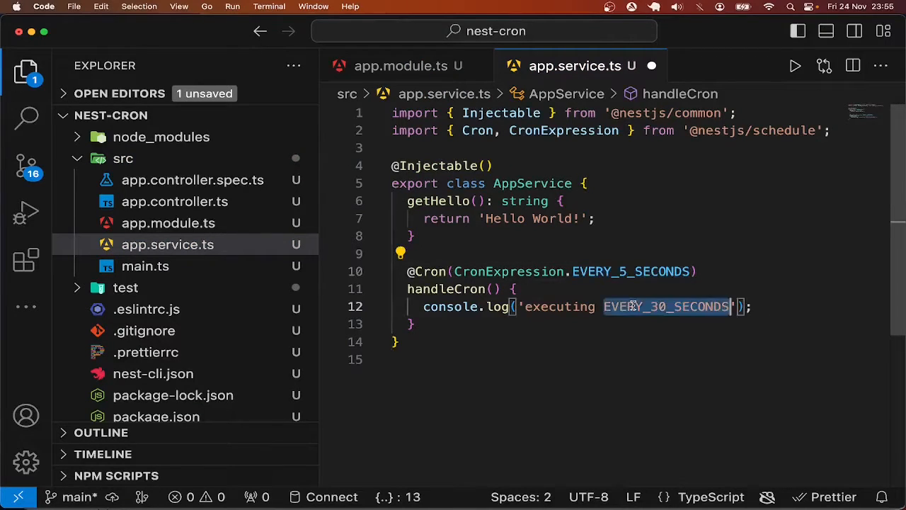
pyautogui.write('....')
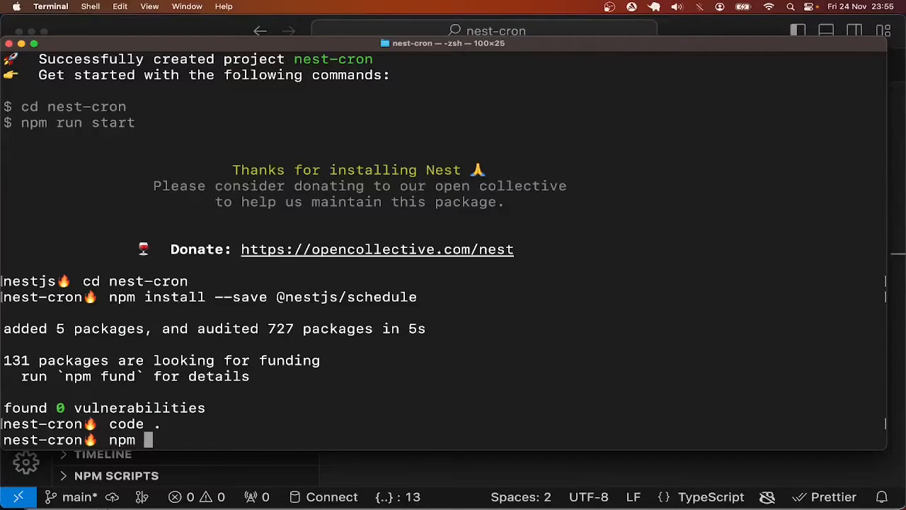
# Run 'npm run start' in nest-cron so handleCron logs 'executing....' every 5 seconds
pyautogui.write('run start')
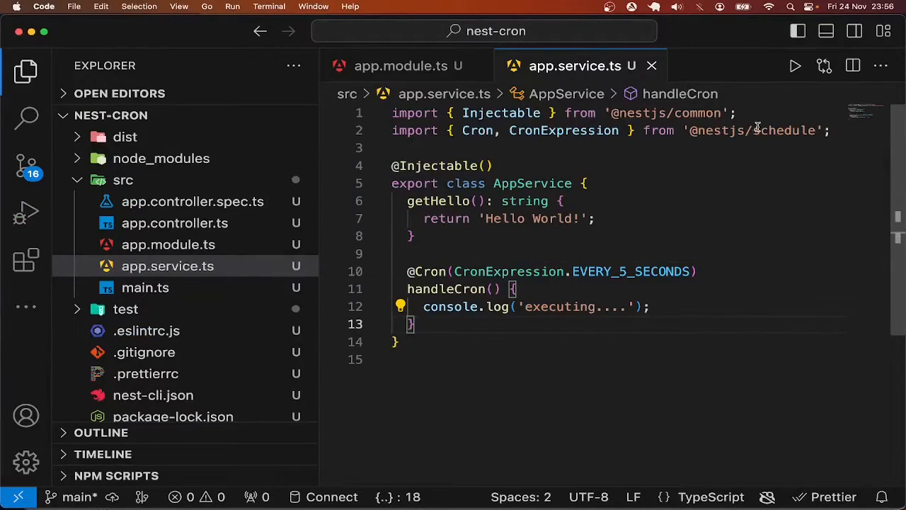
pyautogui.click(521, 253)
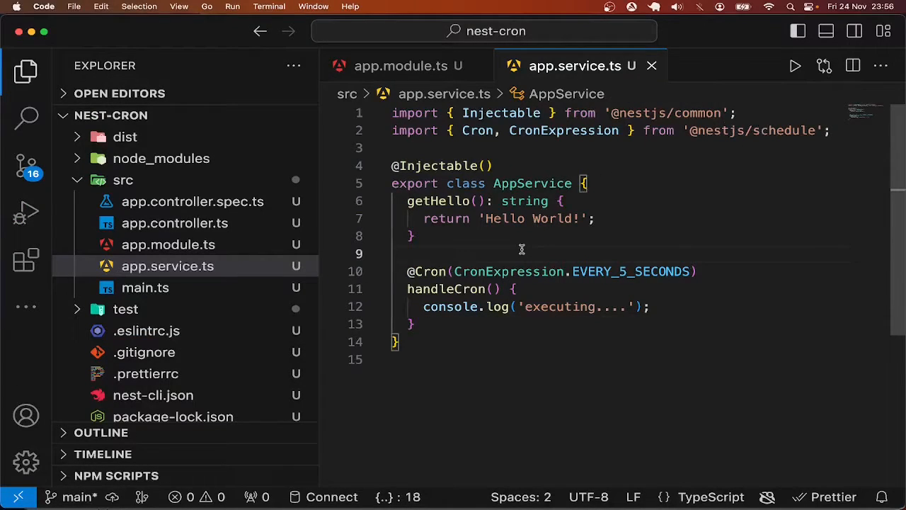